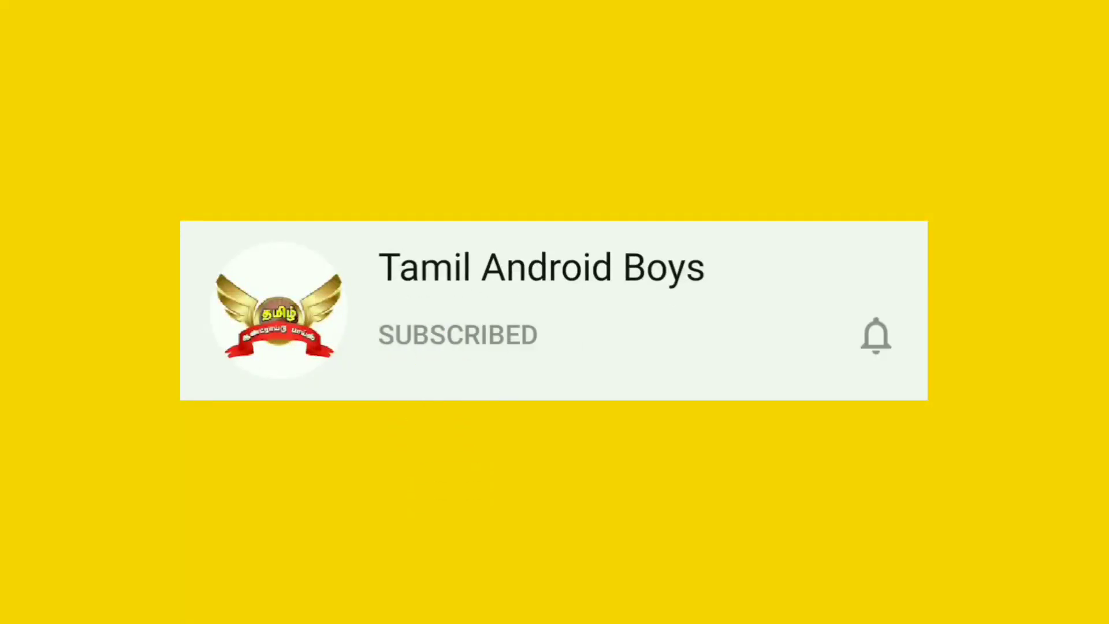
Let the Tamil Android Boys intro finish until the phone home screen shows.
click(875, 335)
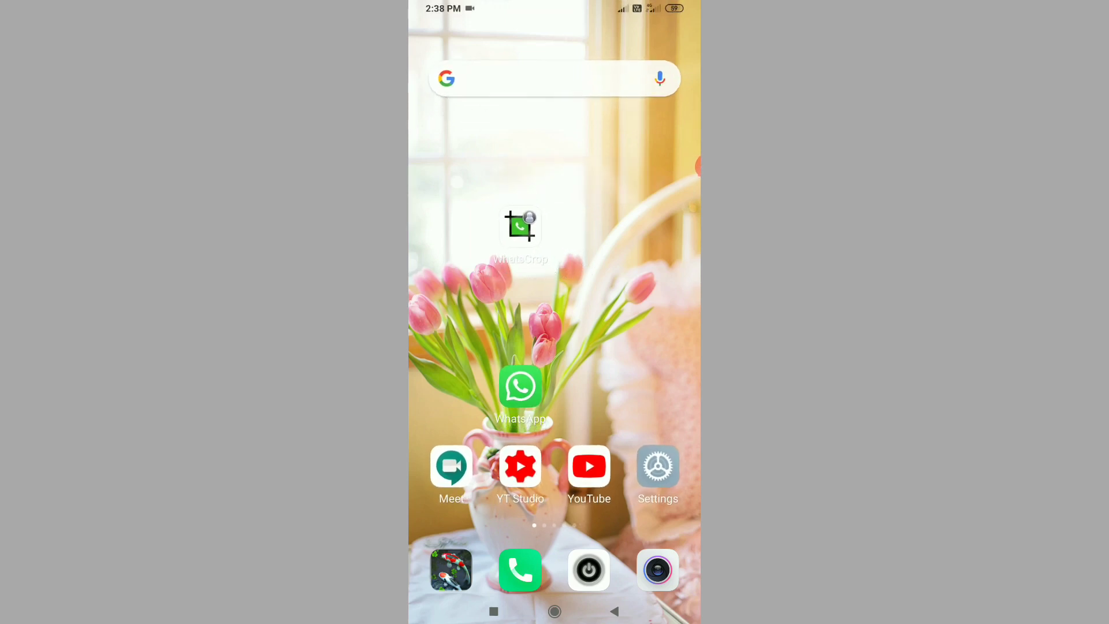
click(520, 388)
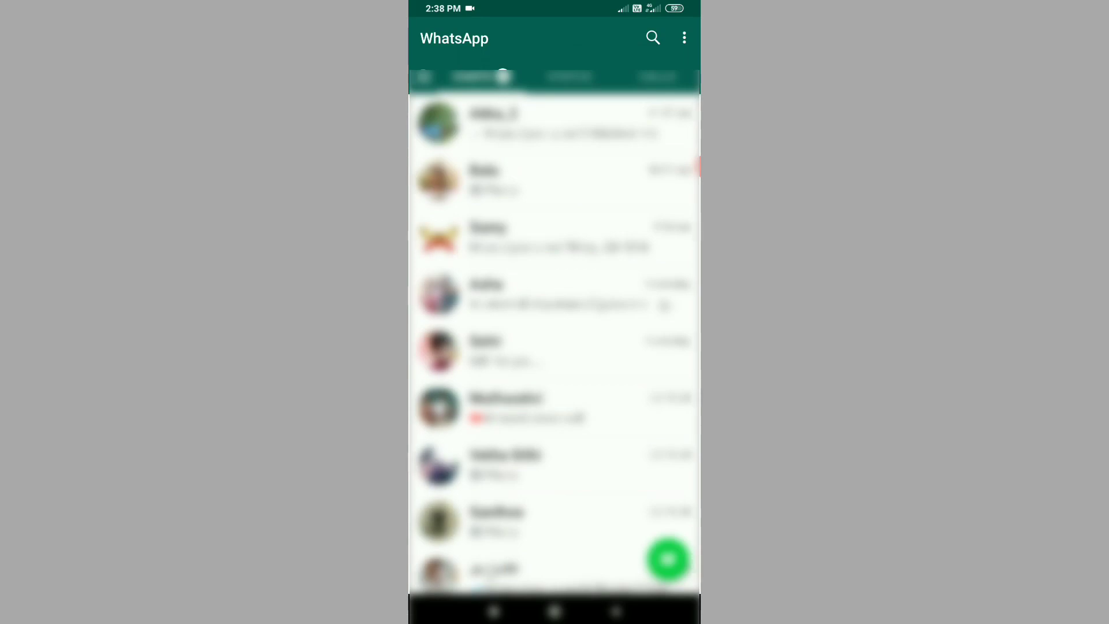
click(683, 37)
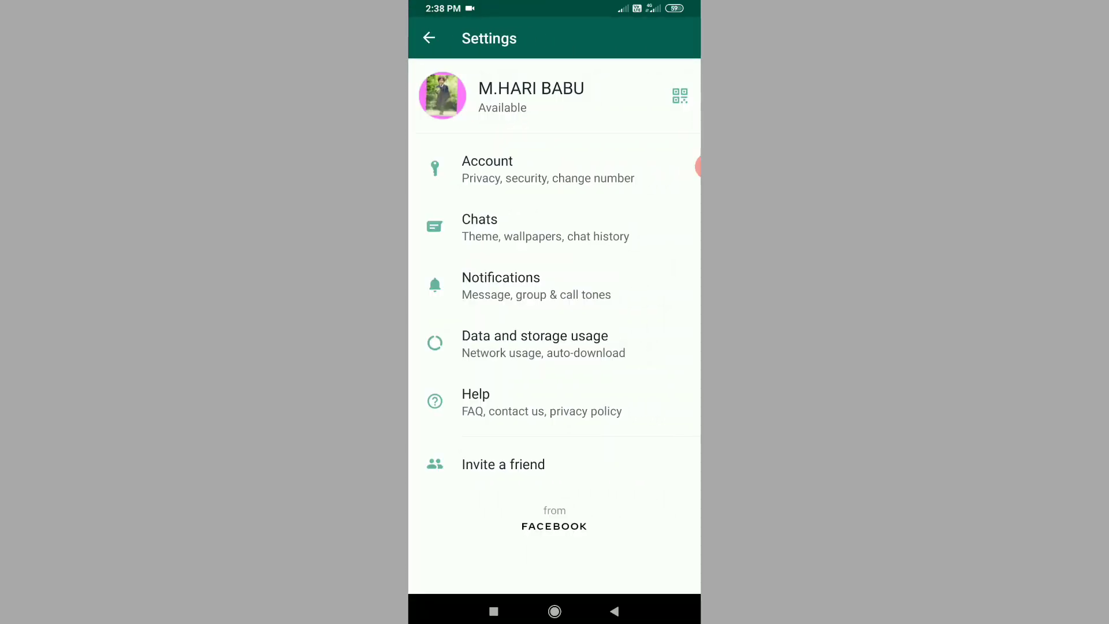
click(530, 96)
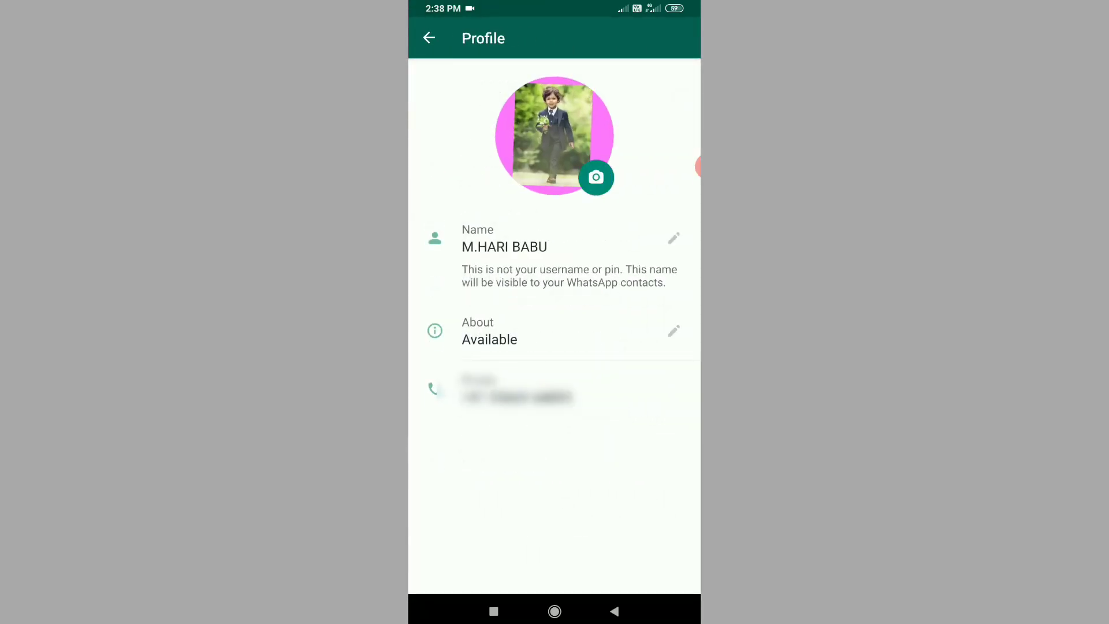
click(596, 178)
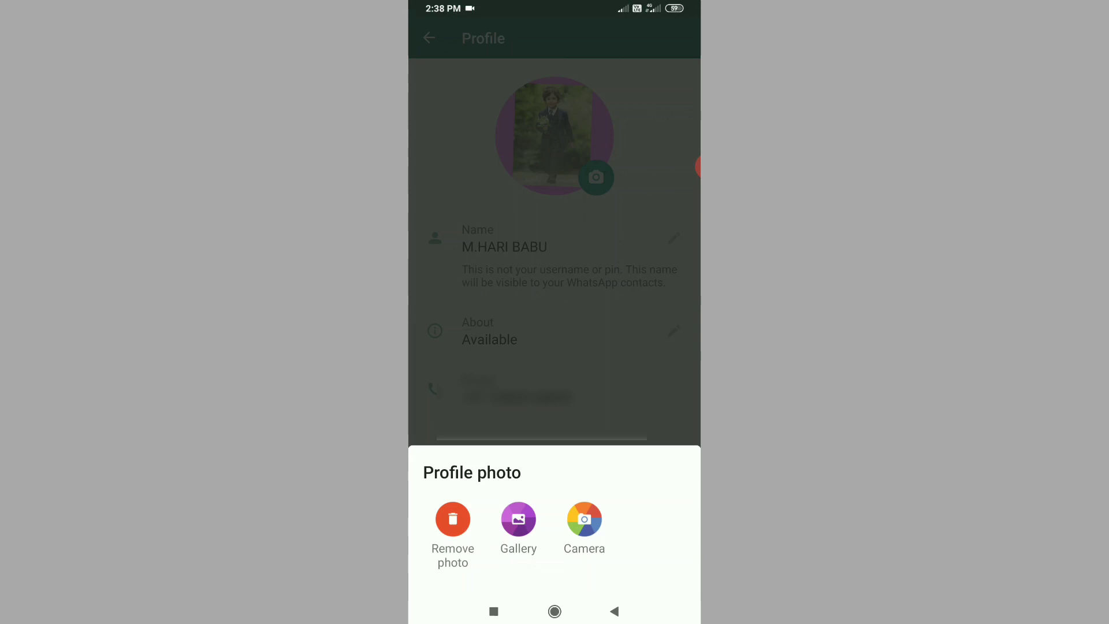
click(517, 529)
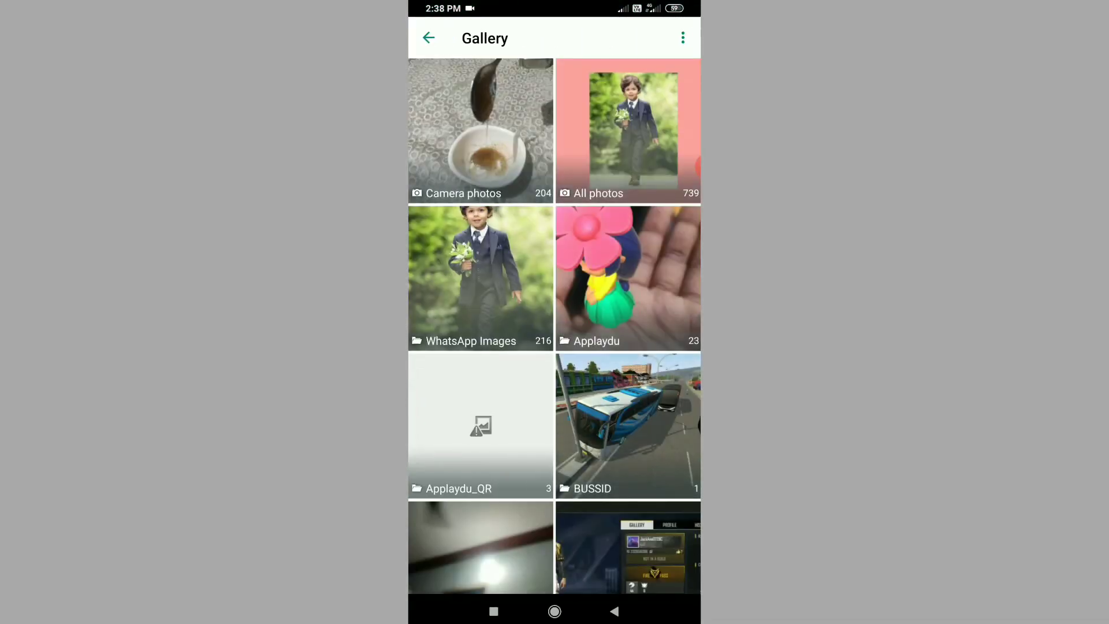
click(480, 277)
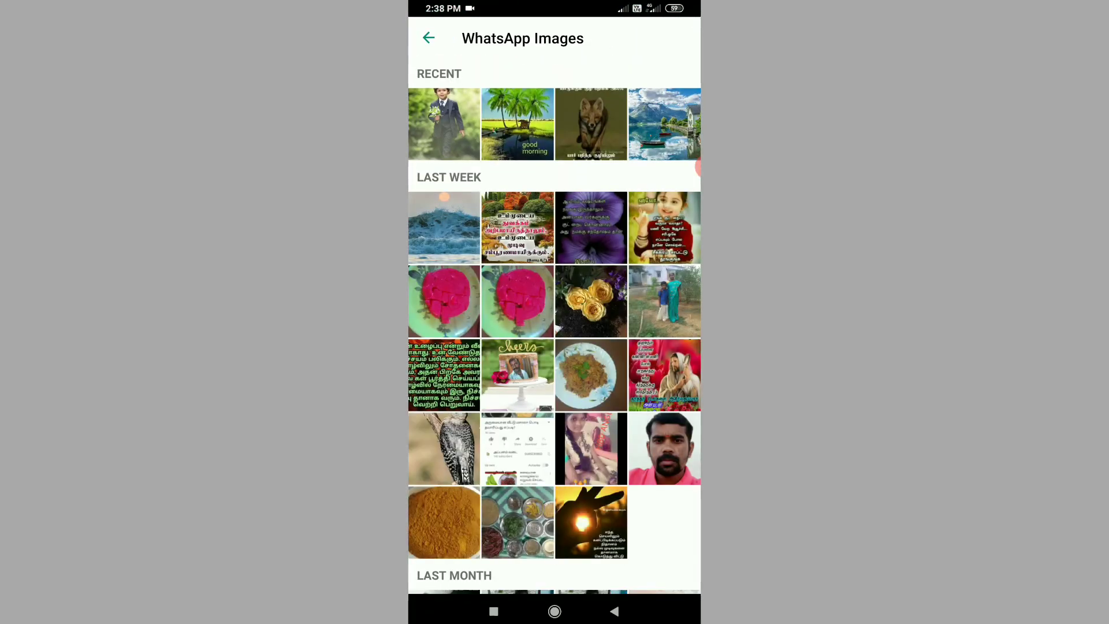
click(444, 123)
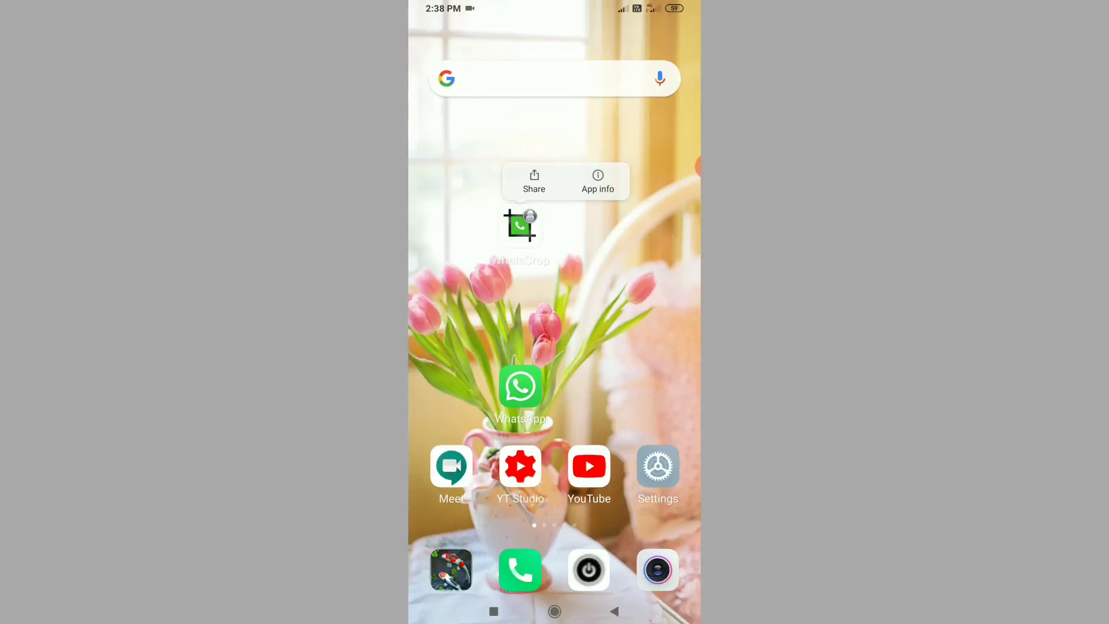
Launch WhatsCrop and bring up the Recent images picker.
click(520, 319)
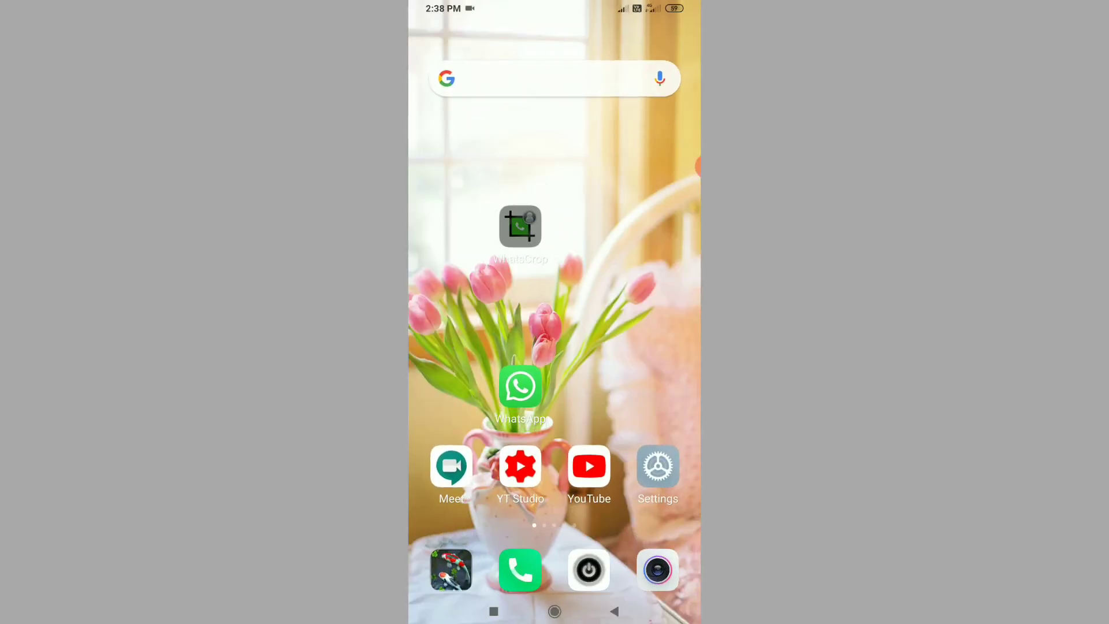
click(520, 226)
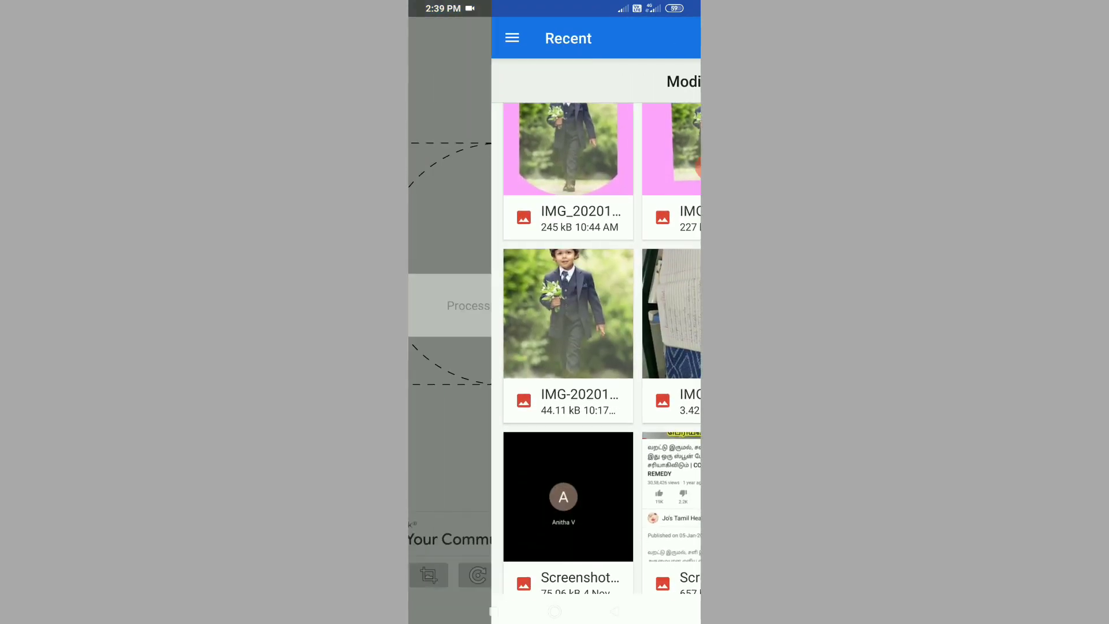
Load the boy photo into the circle frame and start mixing a cyan background colour.
click(568, 314)
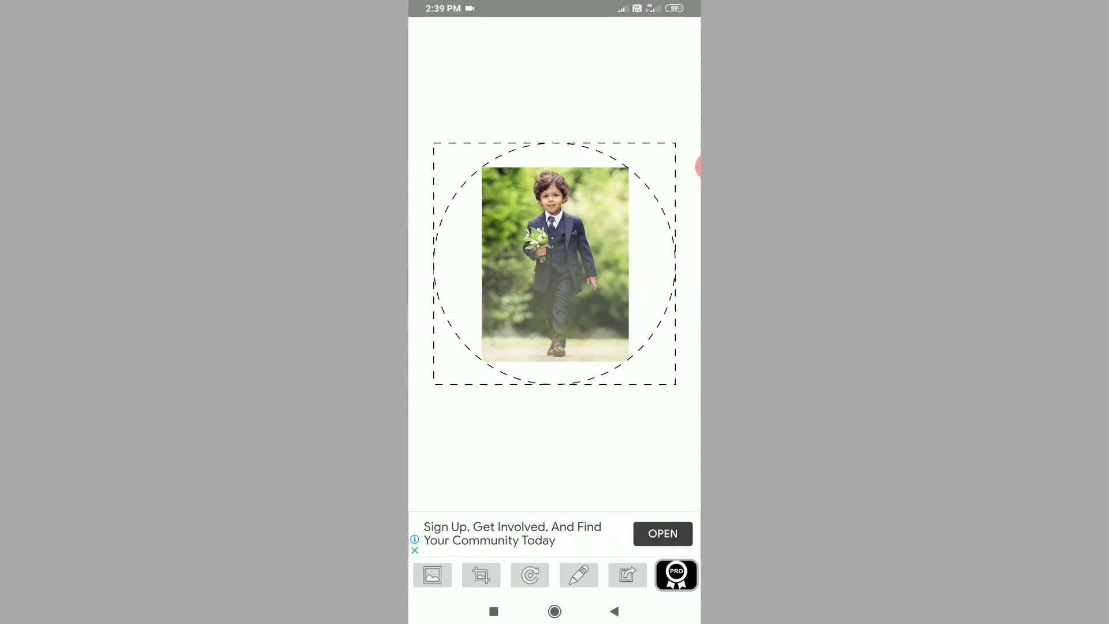
click(529, 574)
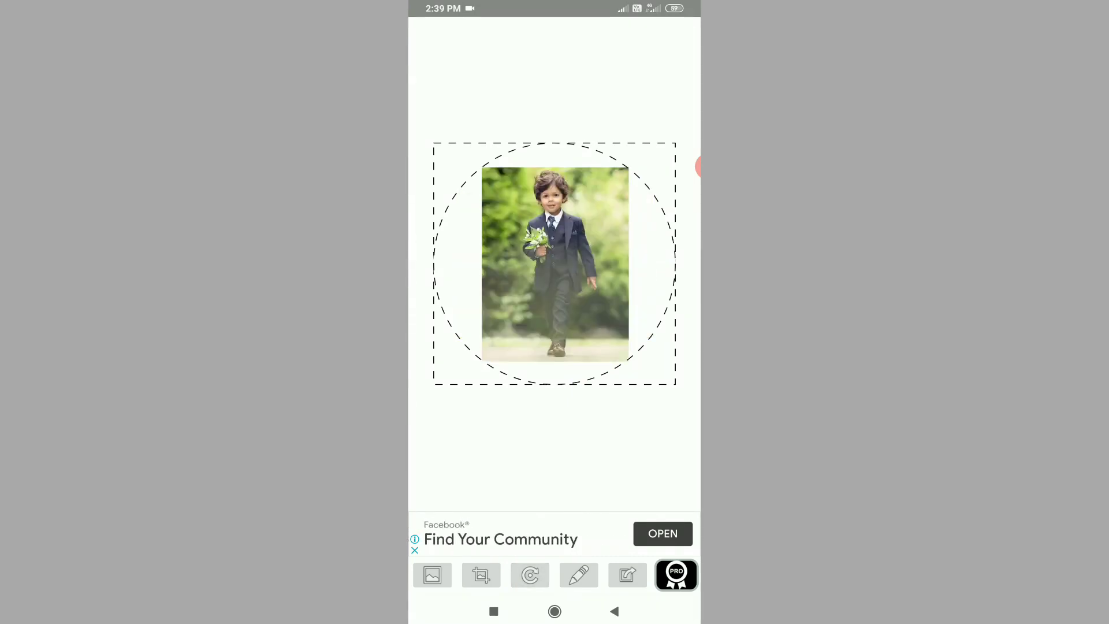
click(432, 575)
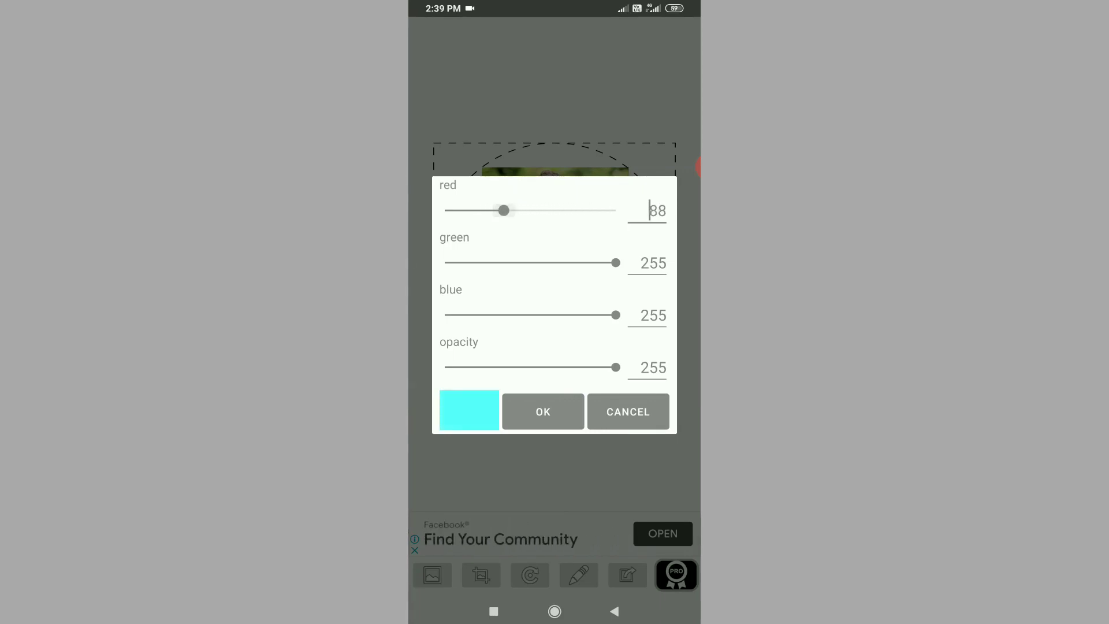
Apply the cyan background, allow storage access and dismiss the advert to reach the crop screen.
click(543, 411)
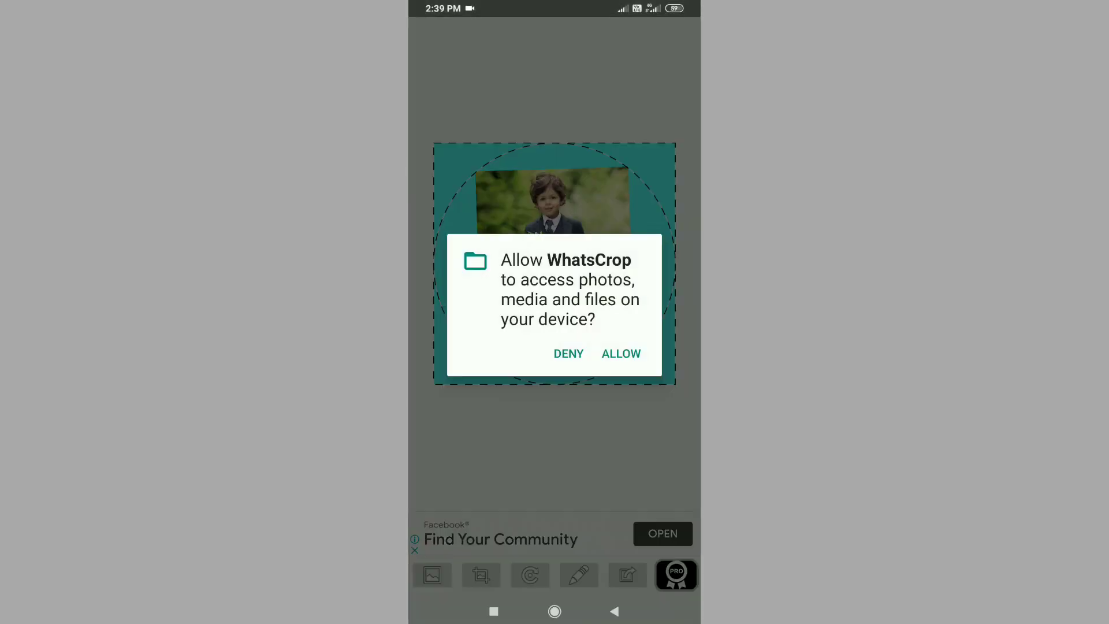
click(621, 354)
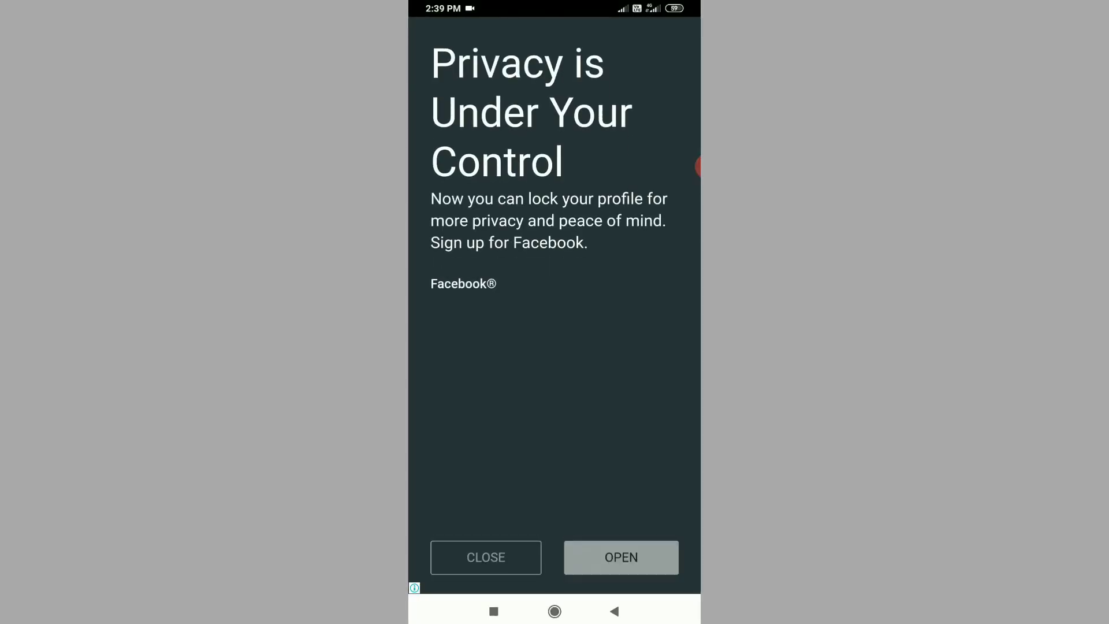
click(485, 556)
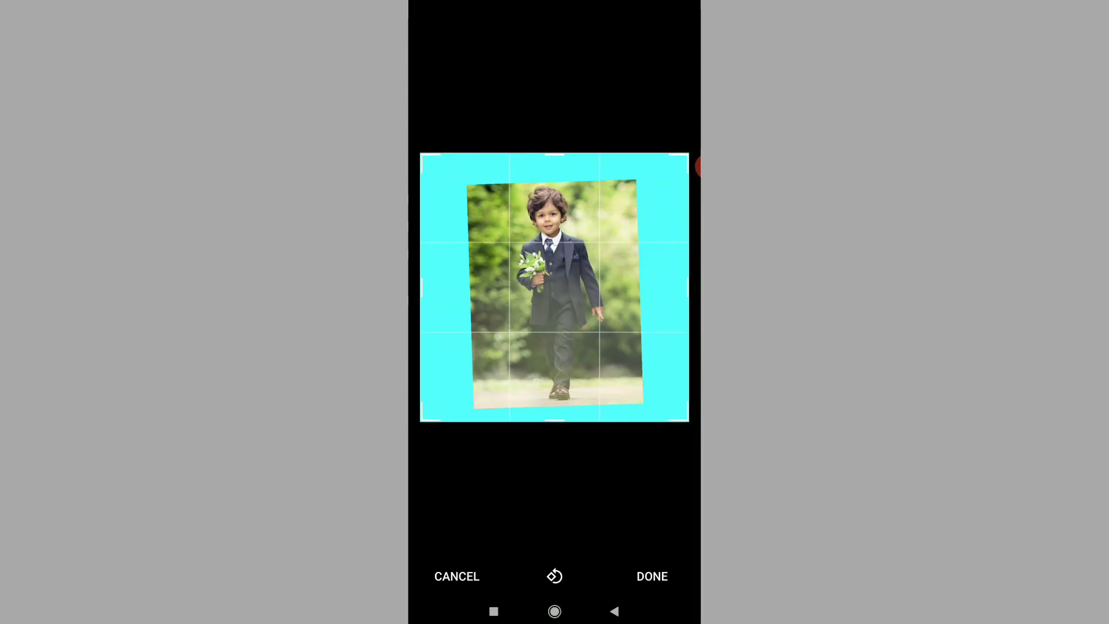
Confirm DONE on the crop screen to set the image as the WhatsApp profile photo.
click(651, 575)
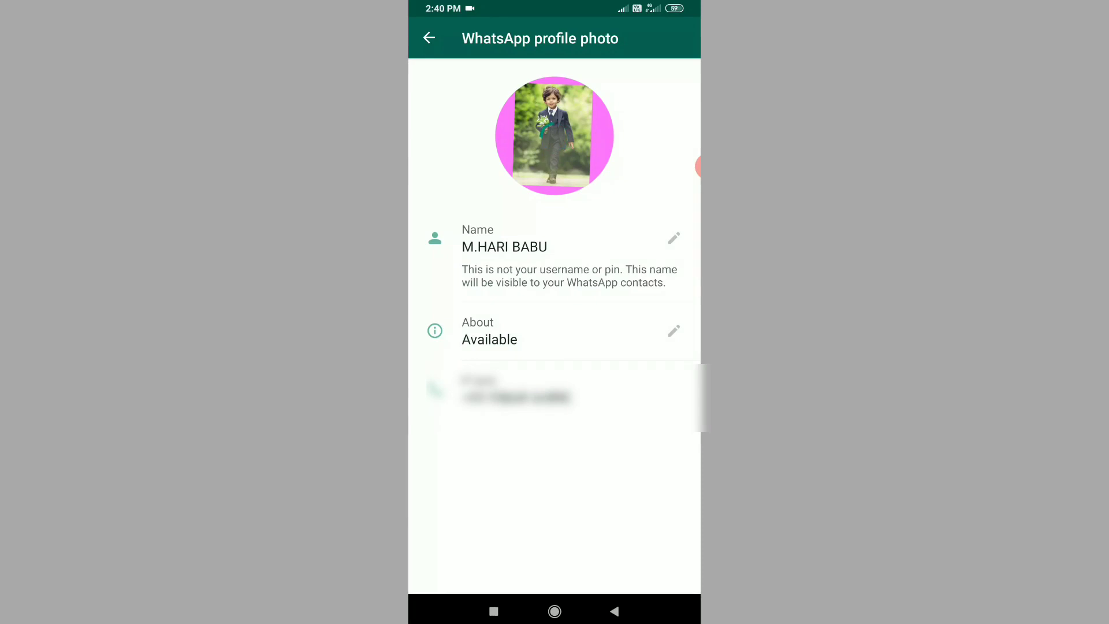
View the updated profile photo full size, then return to the profile page.
click(555, 134)
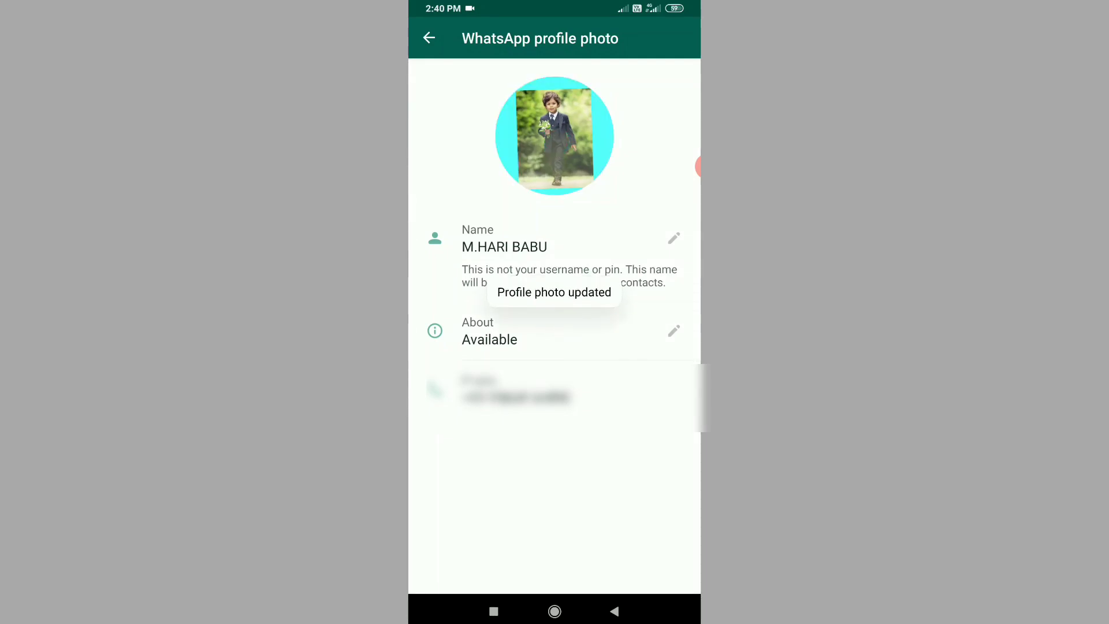
click(554, 137)
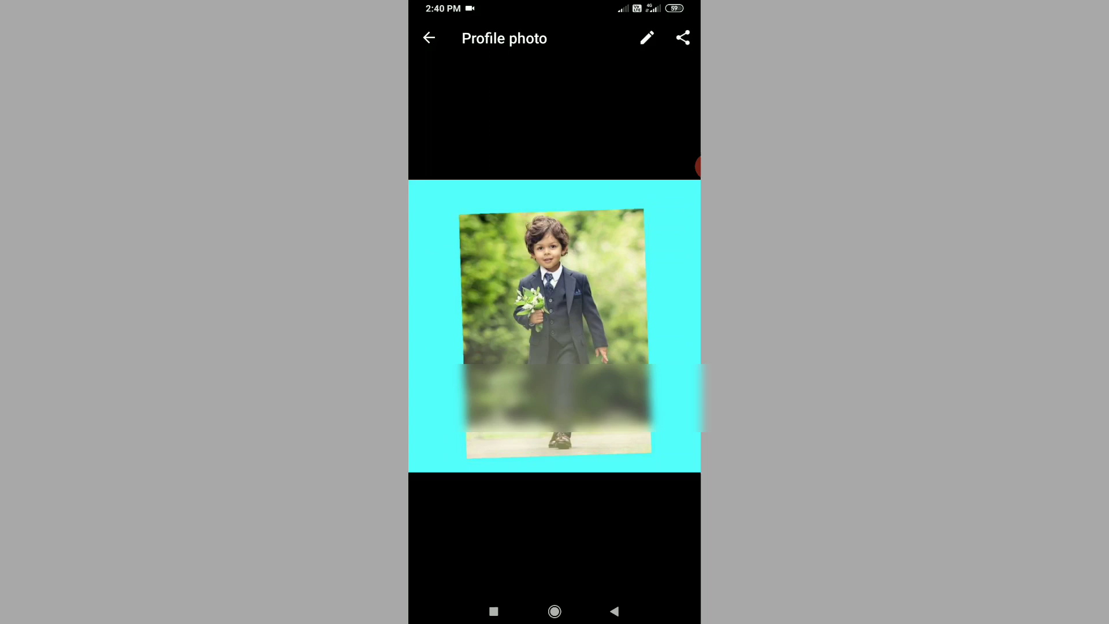
click(429, 37)
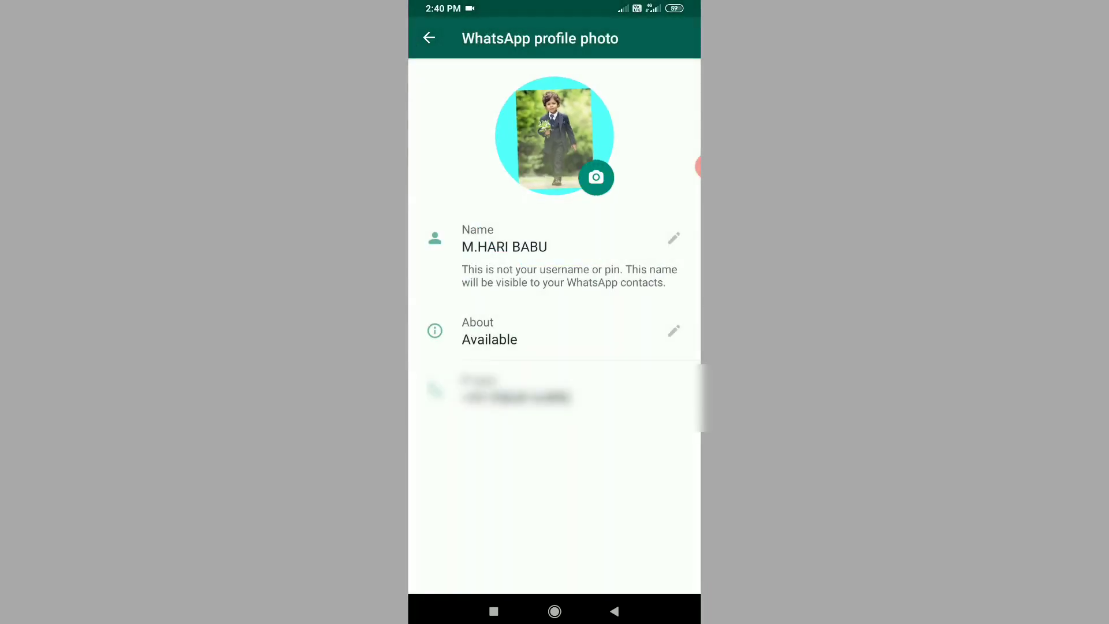